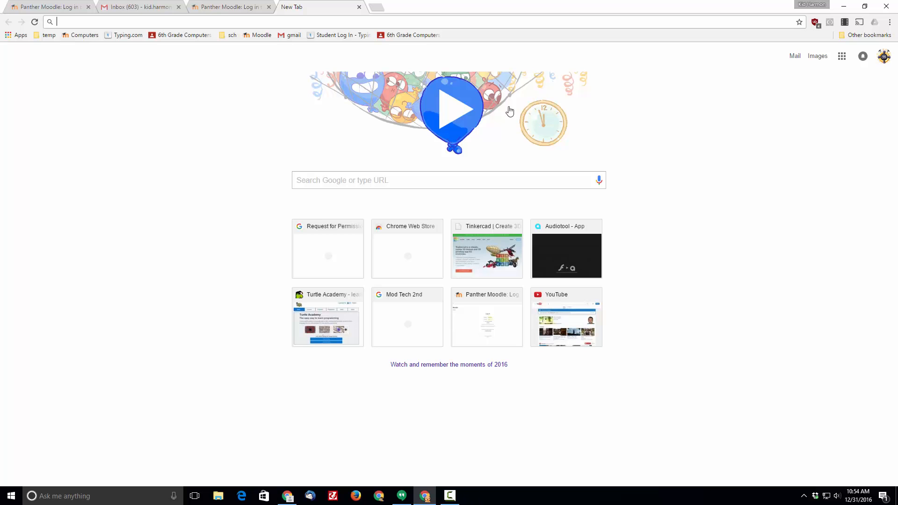
mouse_move(234, 154)
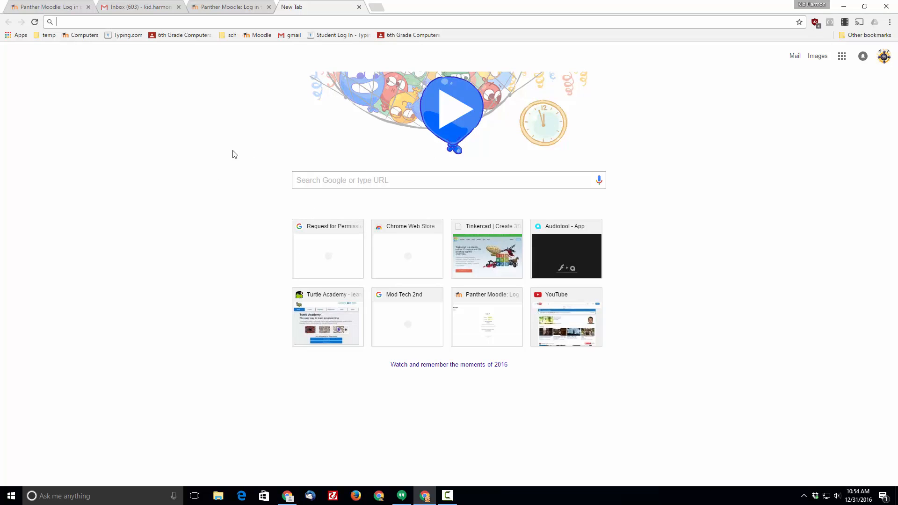
mouse_move(351, 196)
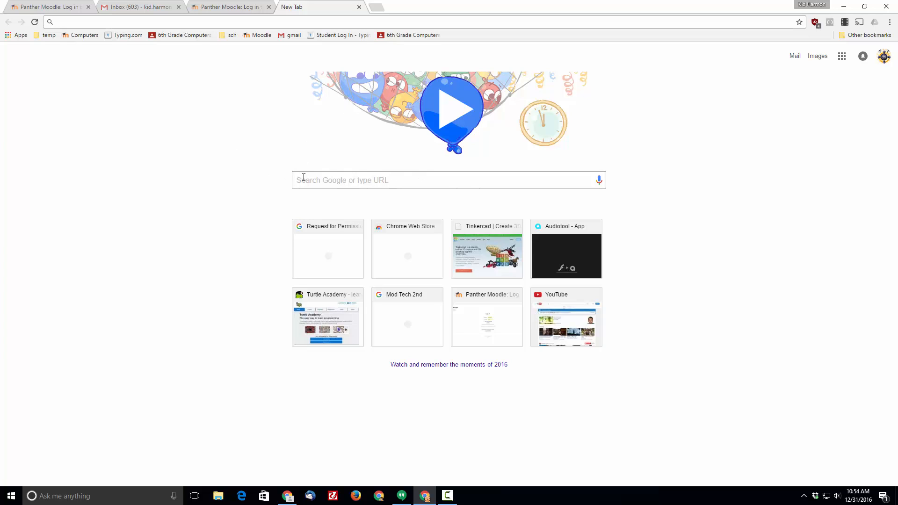
mouse_move(453, 163)
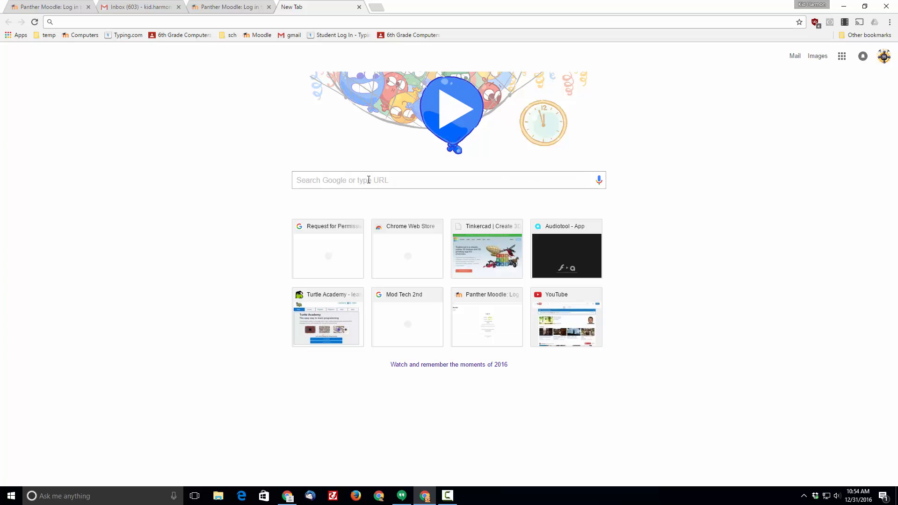
- Search Google for "google gravity" and go to the Mr.doob Google Gravity result
left_click(368, 180)
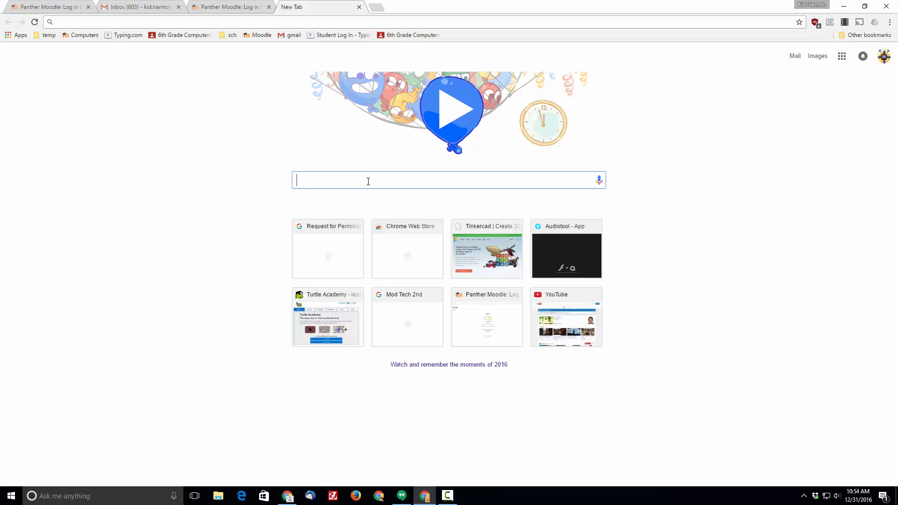
type("google gravity")
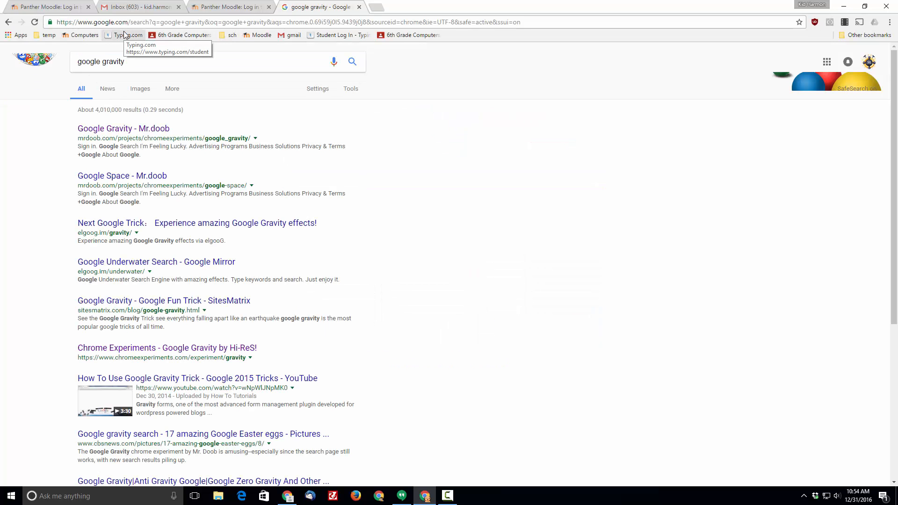
mouse_move(133, 129)
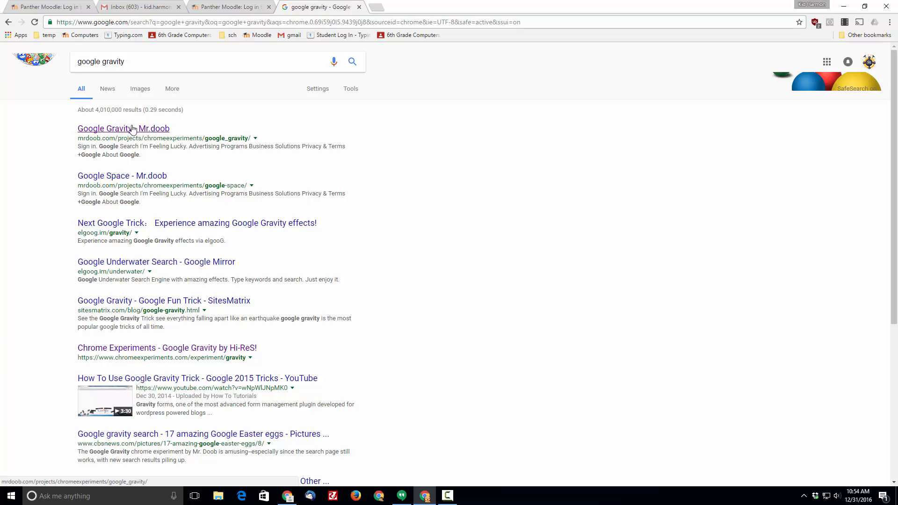
left_click(110, 129)
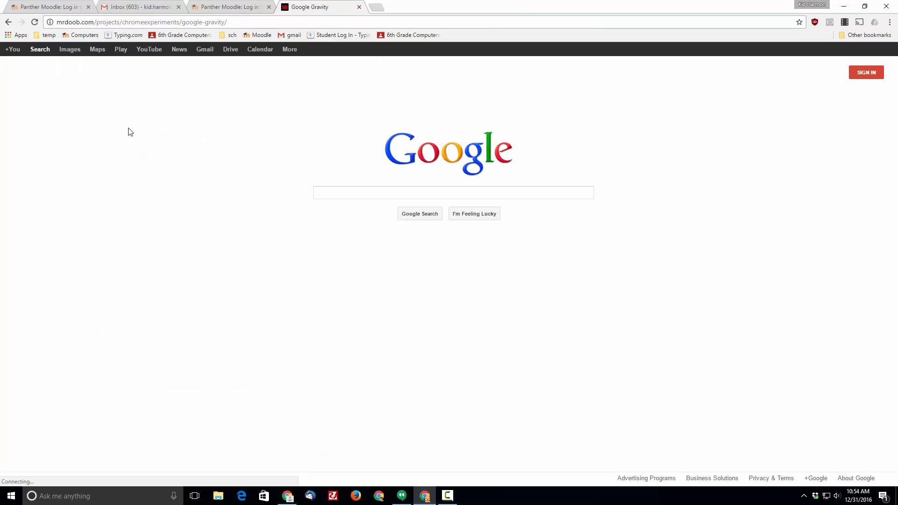
mouse_move(281, 418)
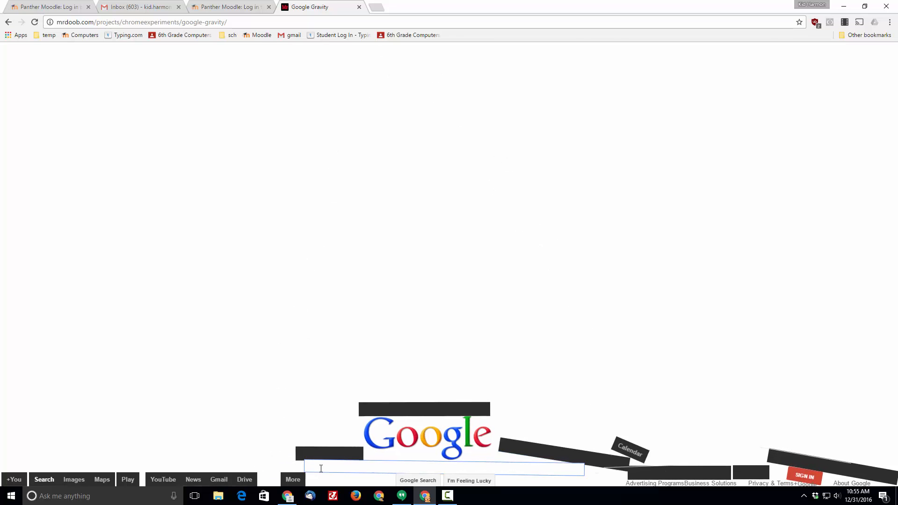
- Let the homepage pieces tumble down, then enter "cats" in the fallen search box
type("cats")
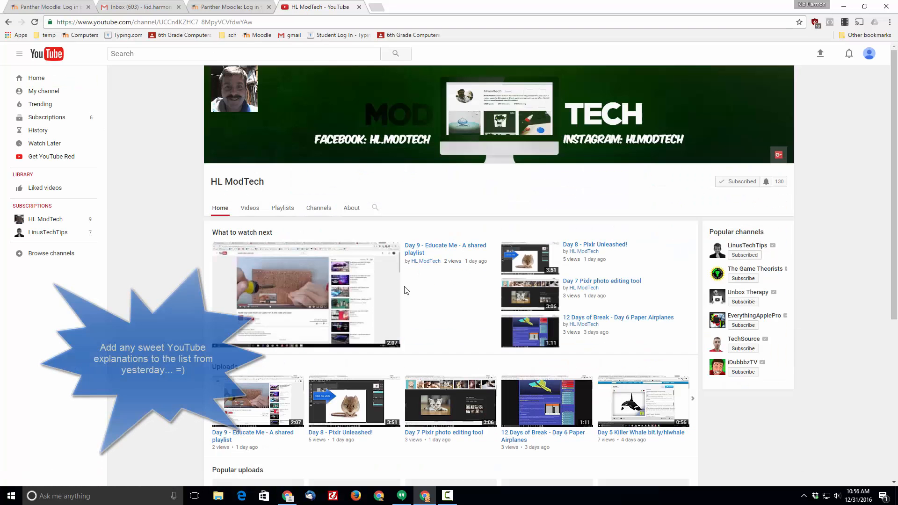
mouse_move(410, 267)
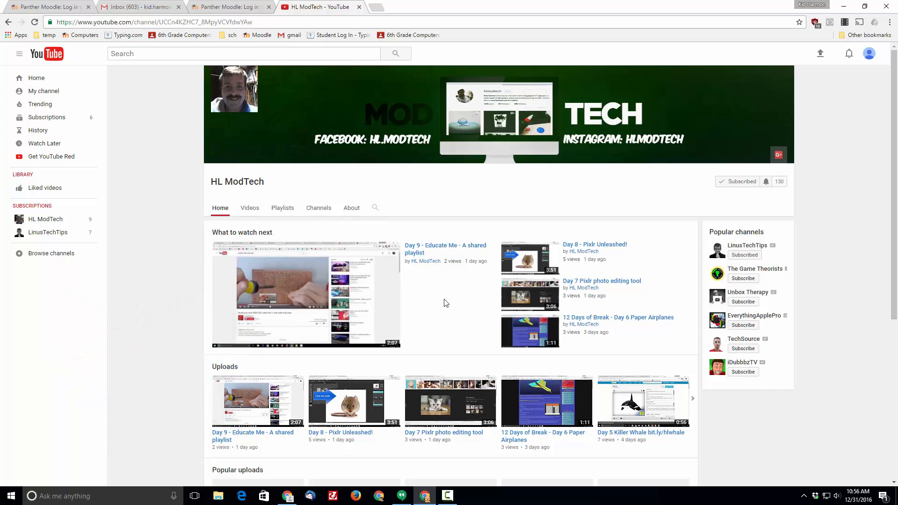
mouse_move(447, 281)
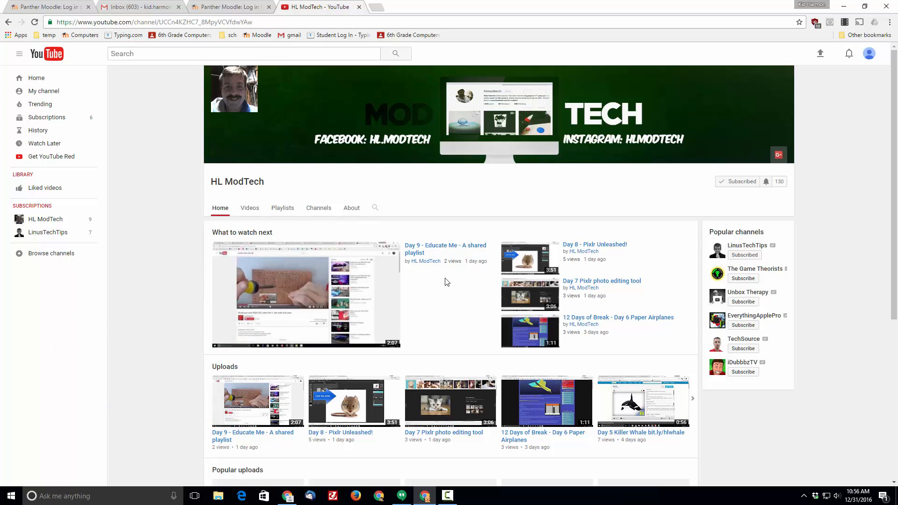